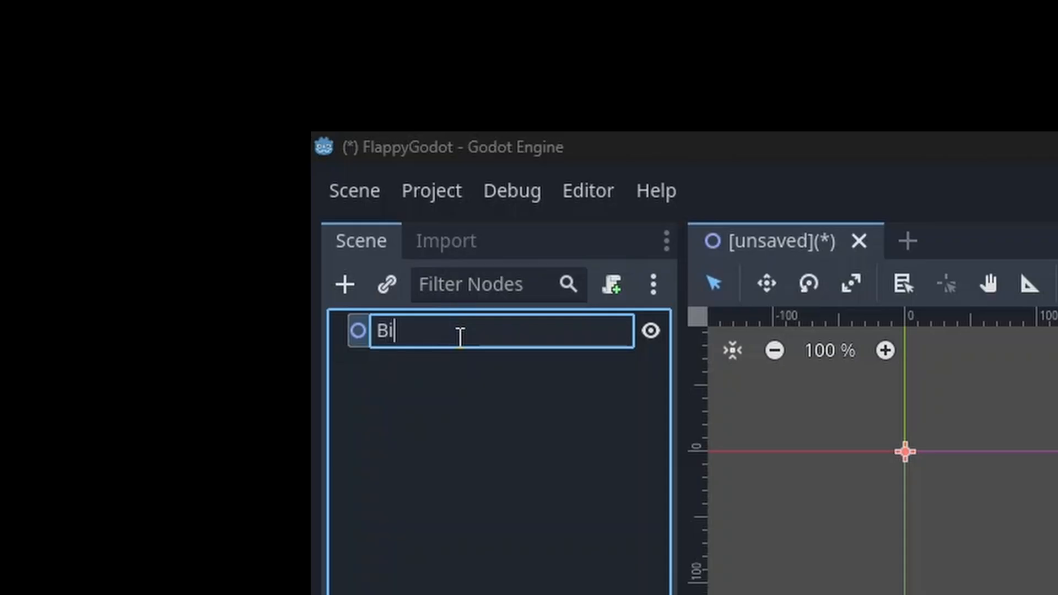
# Step: Add the Bird instance to main_game_scene over the sky-and-hills background
pyautogui.rightClick(392, 331)
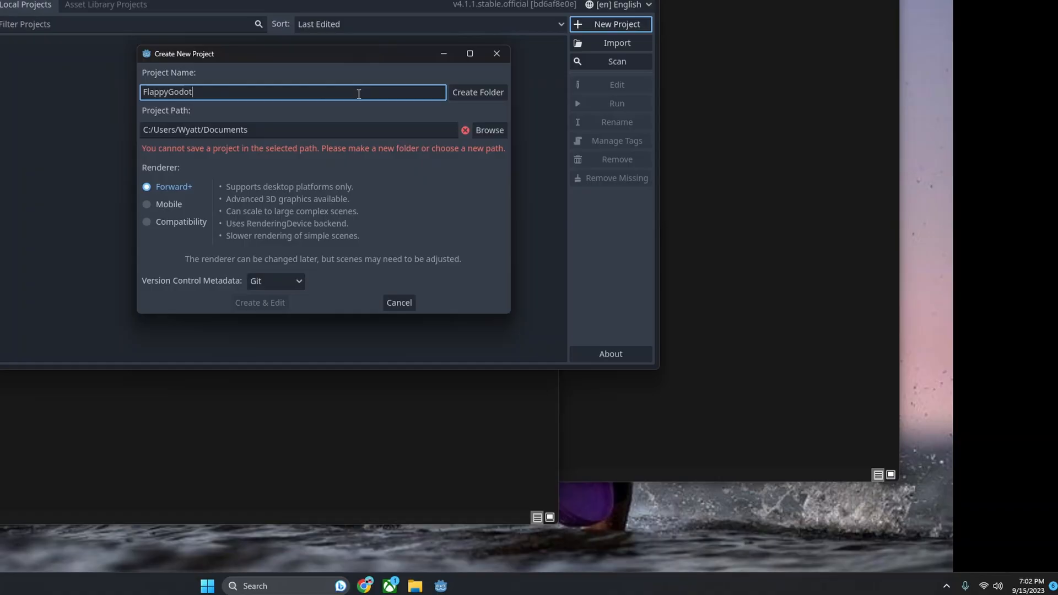
pyautogui.click(259, 302)
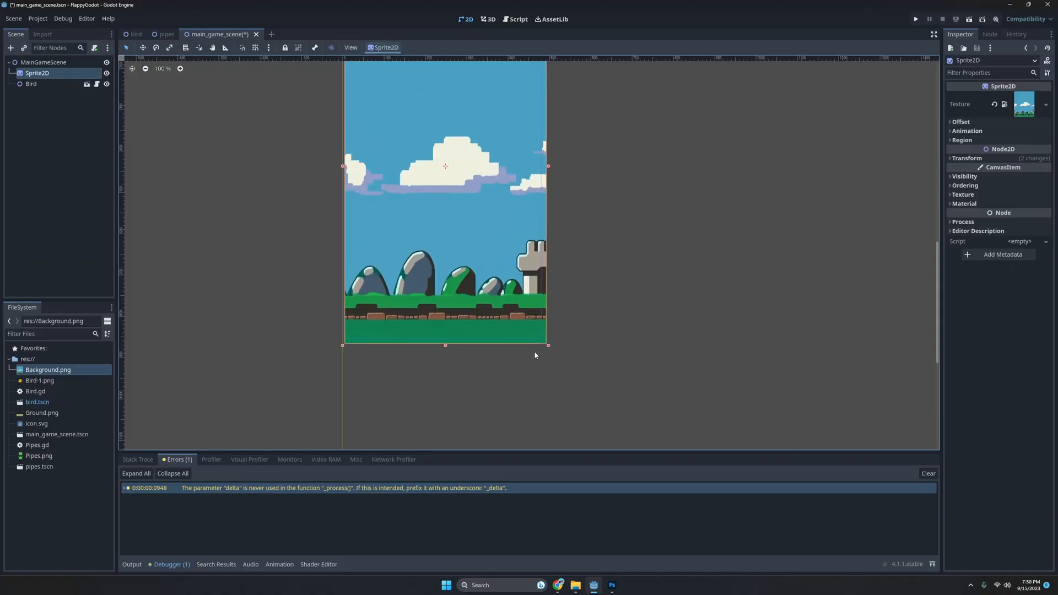
pyautogui.scroll(3)
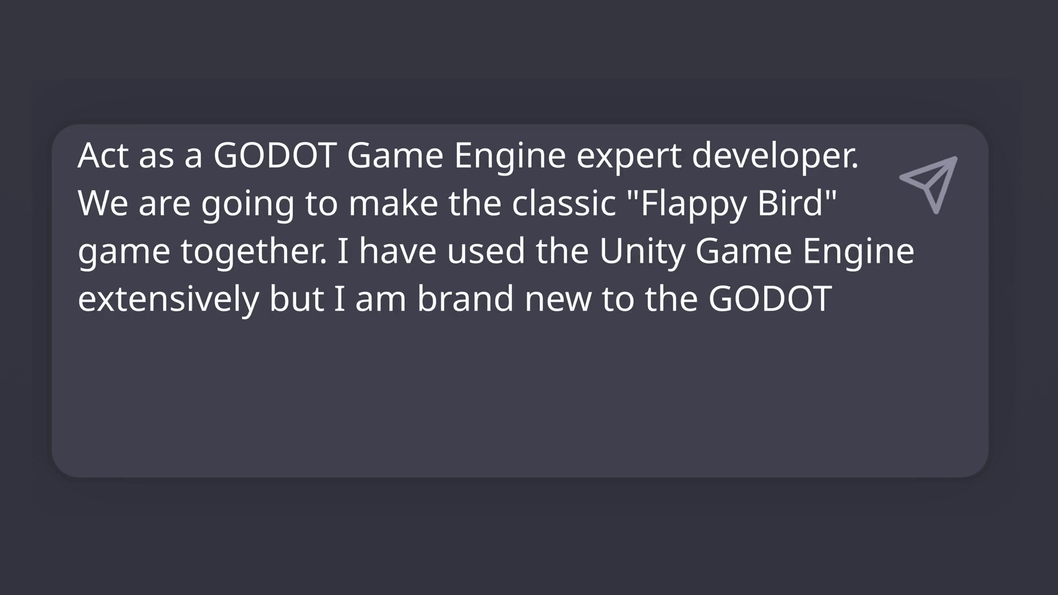
# Step: Ask ChatGPT to teach Godot-specific details for building Flappy Bird and read the setup steps
pyautogui.write('game engine so I will need you to teach me GODOT specific details to get Flappy Bird up and running, are you ready?')
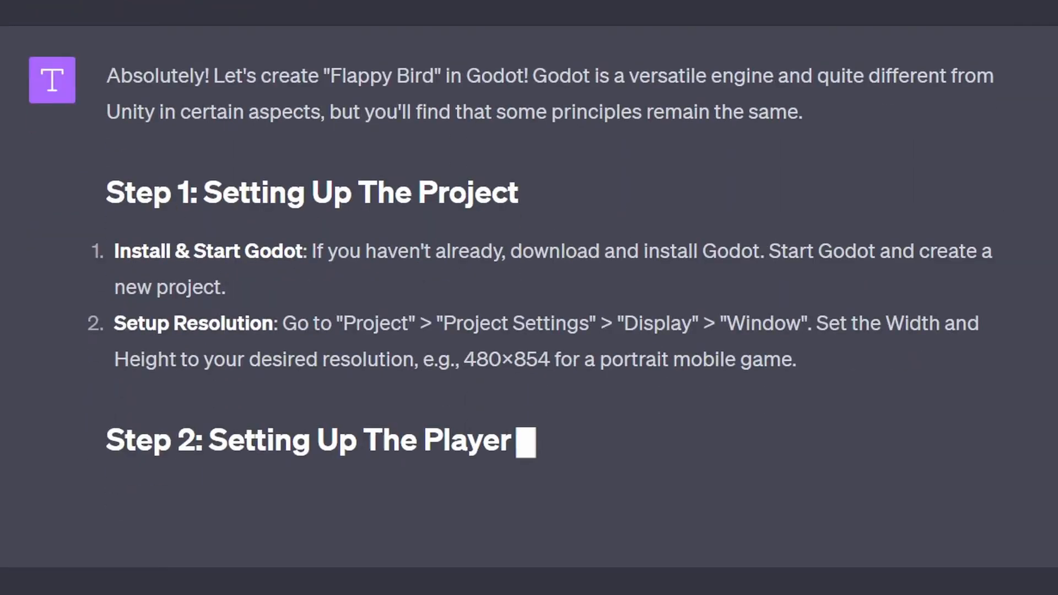
pyautogui.scroll(-3)
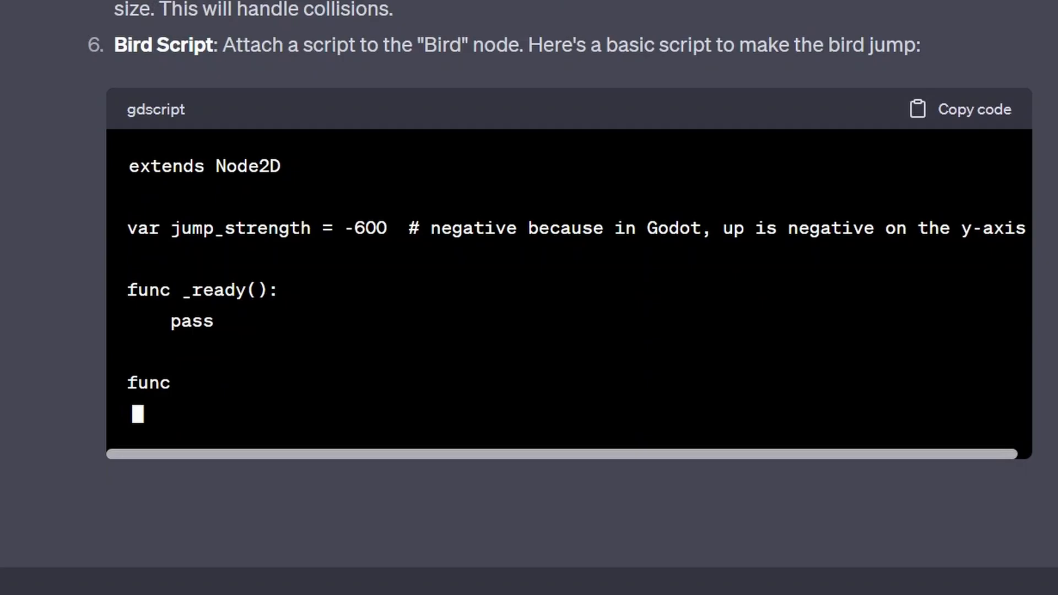
pyautogui.press('alt+tab')
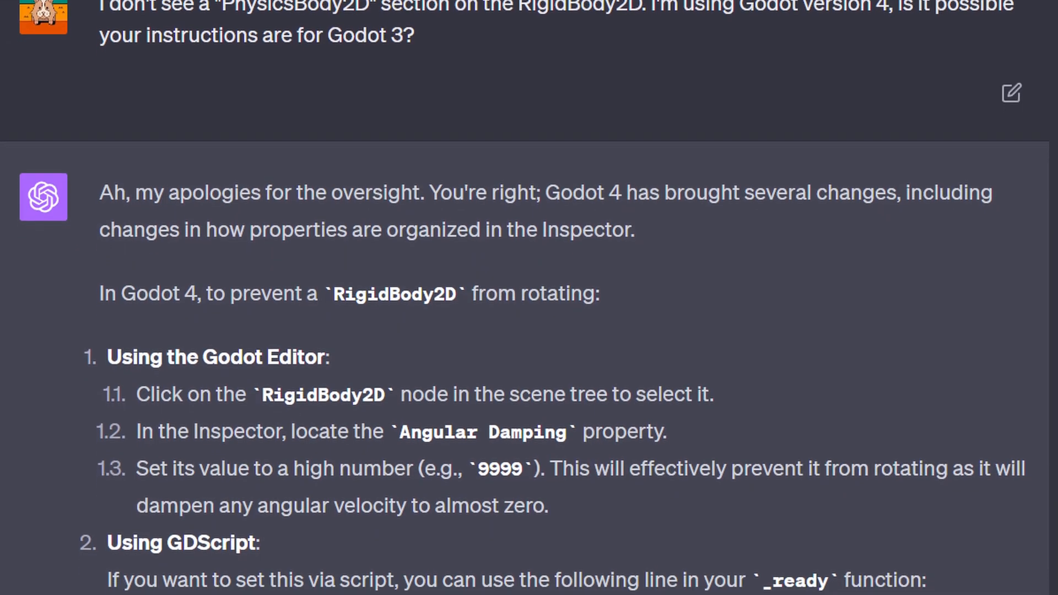
# Step: Draft a follow-up asking ChatGPT to redo the original instructions for Godot 4
pyautogui.write('Can you go back and redo the original instr')
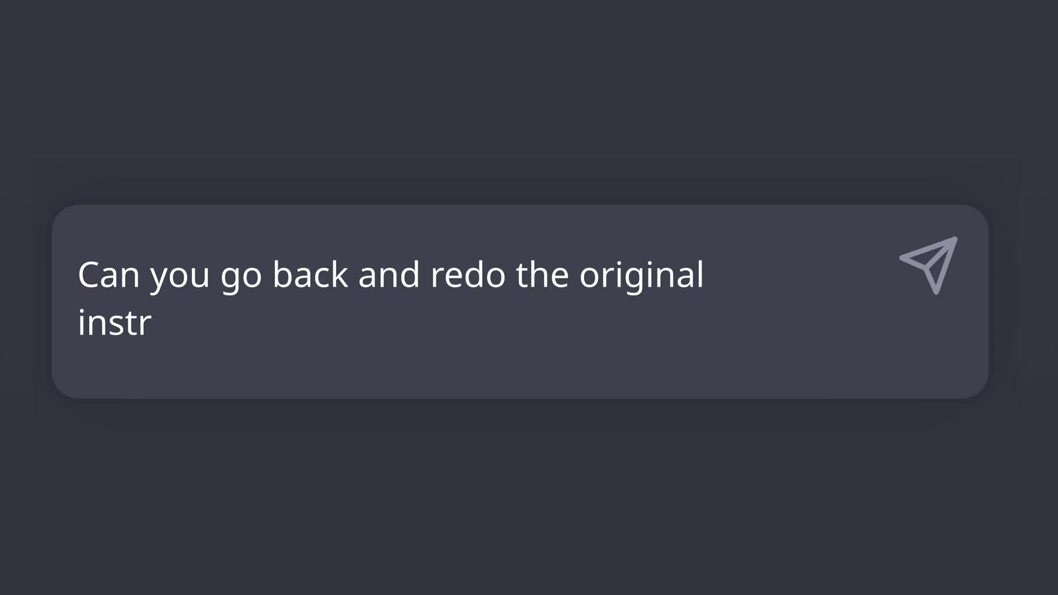
pyautogui.click(931, 270)
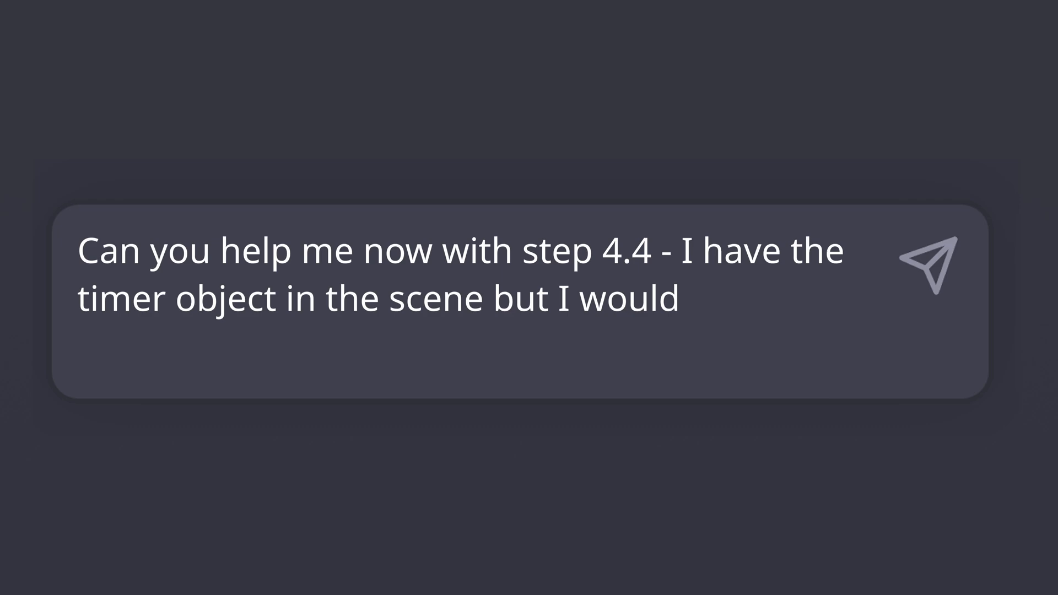
# Step: Send the step 4.4 question and get the Spawning Obstacles with a Timer guidance
pyautogui.click(932, 262)
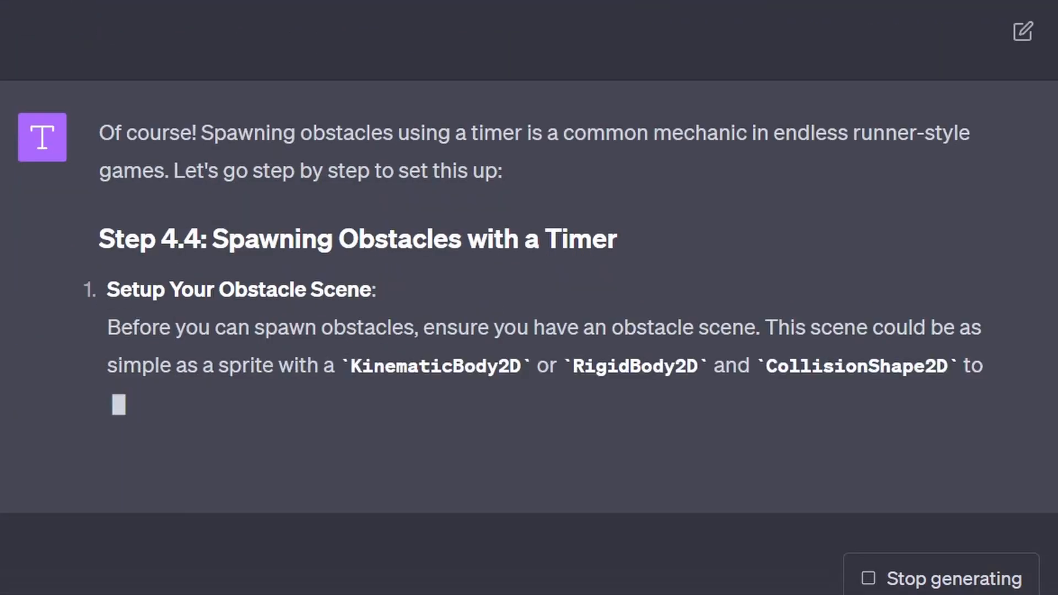
pyautogui.click(534, 276)
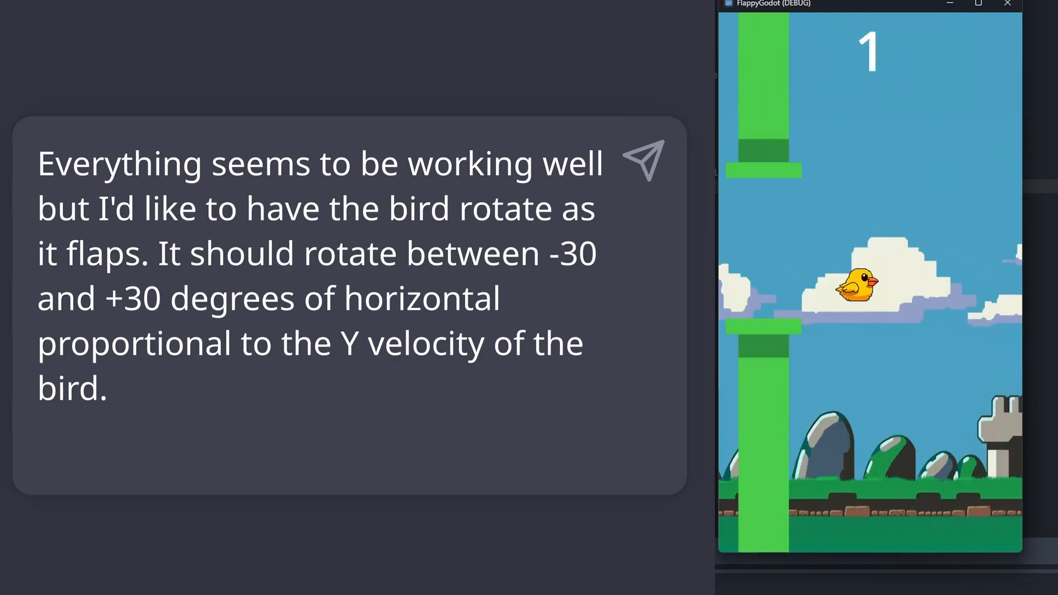
# Step: Reach the generated GDScript mapping Y velocity to a -30 to +30 degree tilt
pyautogui.scroll(-3)
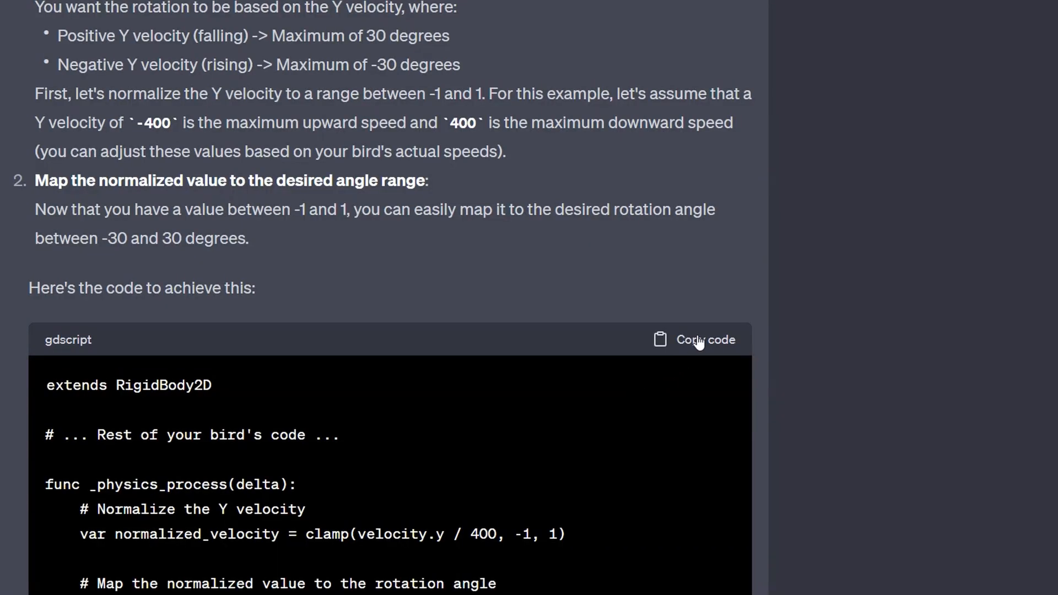